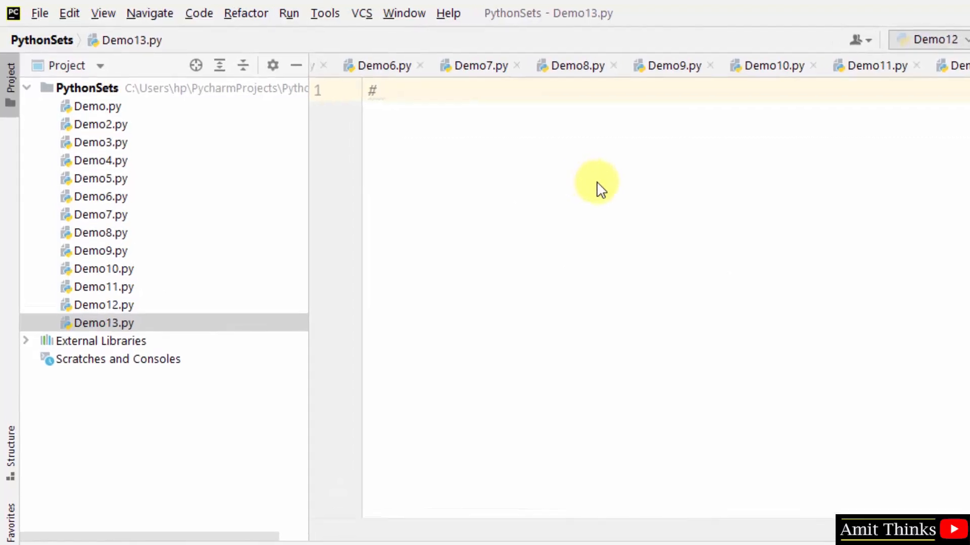
Add the comment '# Return the difference between two or more sets' at the top of Demo13.py.
type("Return t")
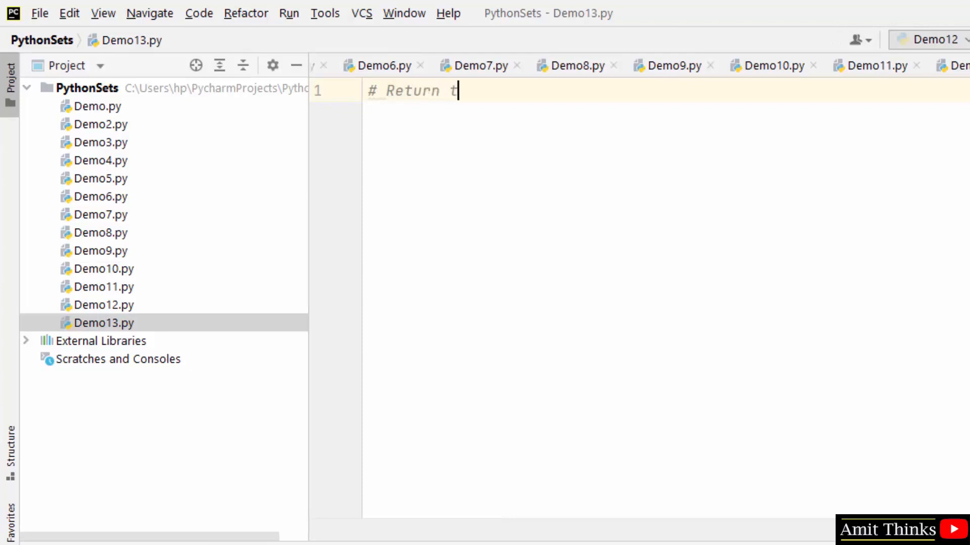
type("he difference between two or more sets")
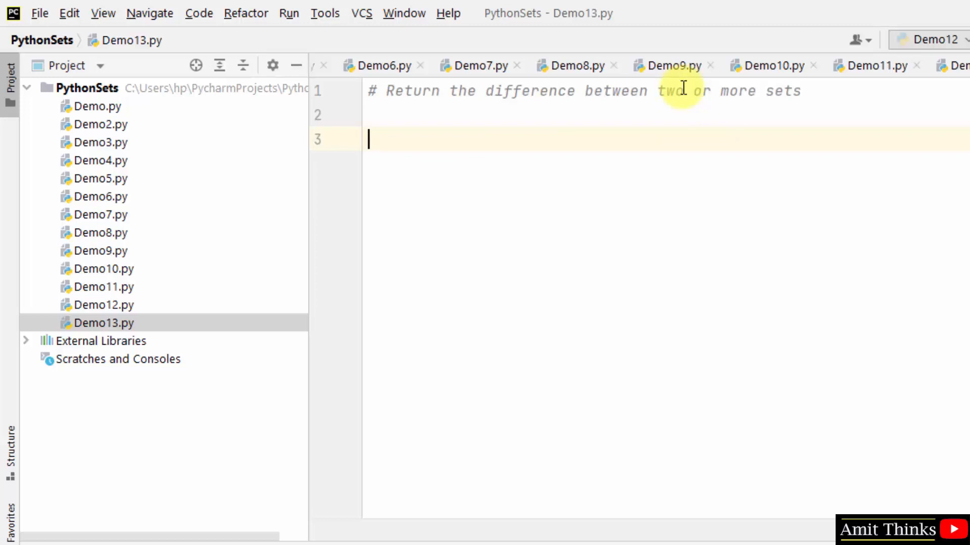
Define myset1 {amit, john, kane, warner, steve} and myset2 {jacob, john, mark, anthony, steve}, printing each.
type("myset1 = {\"amit\", \"john\", \"kane\", \"warner\", \"steve\"}")
type("print(myset1)")
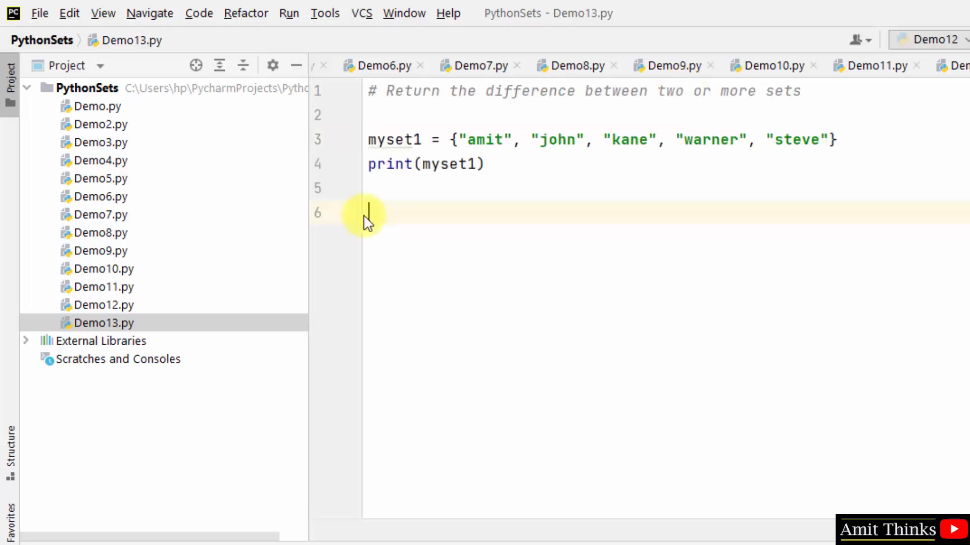
key("Backspace")
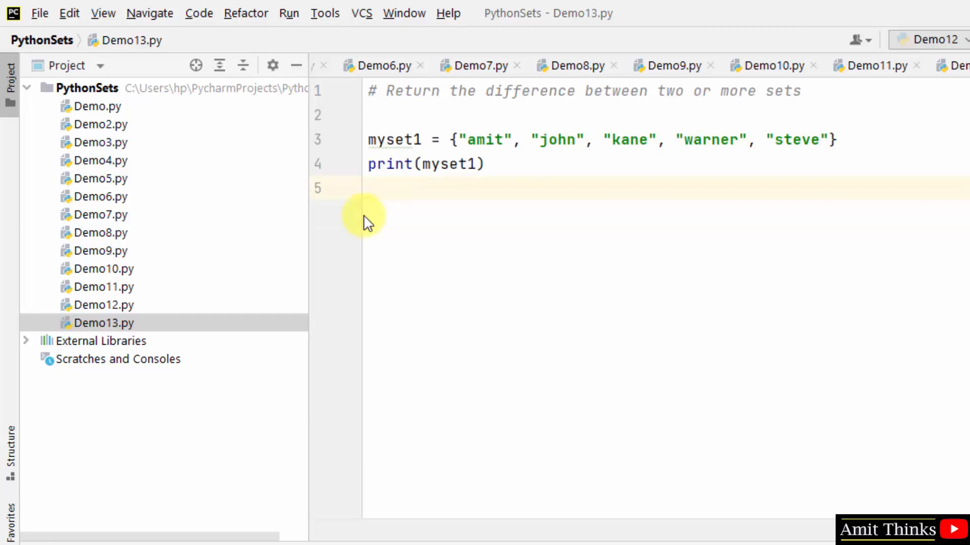
key("enter")
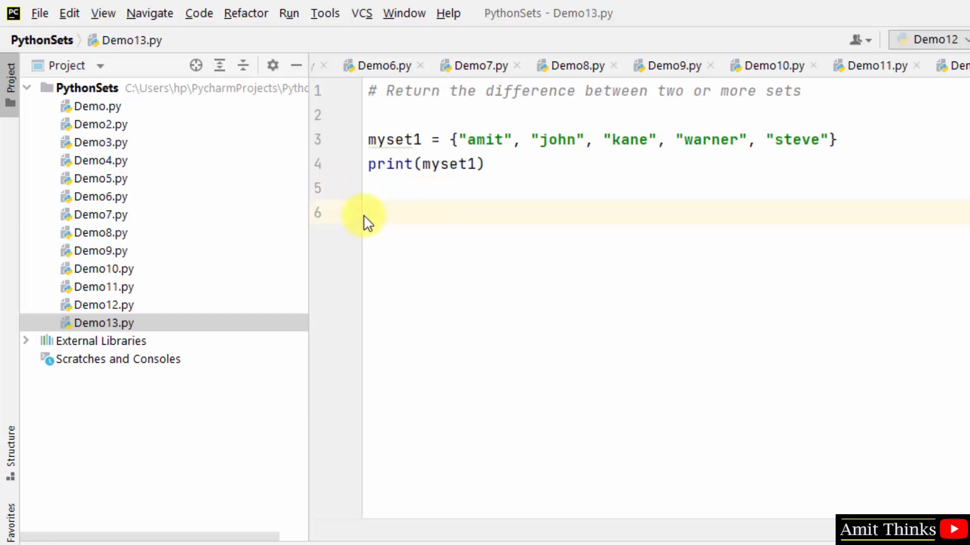
type("myset2 = {\"jacob\", \"john\", \"mark\", \"am\", \"steve\"}")
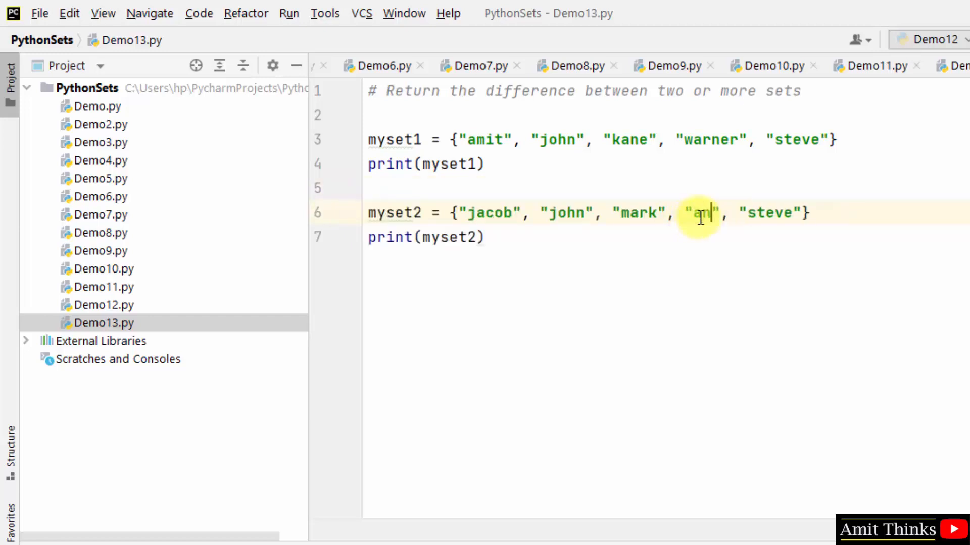
type("thony")
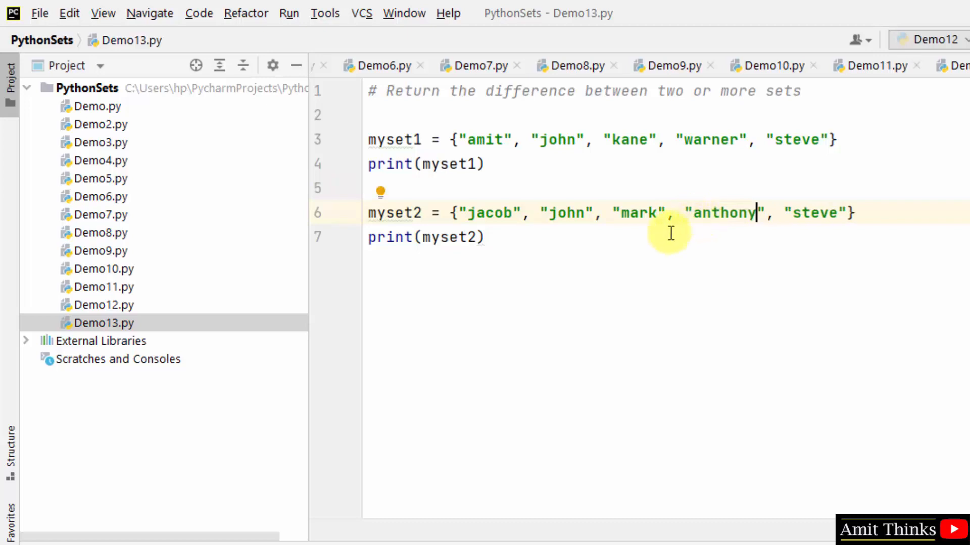
key("Enter")
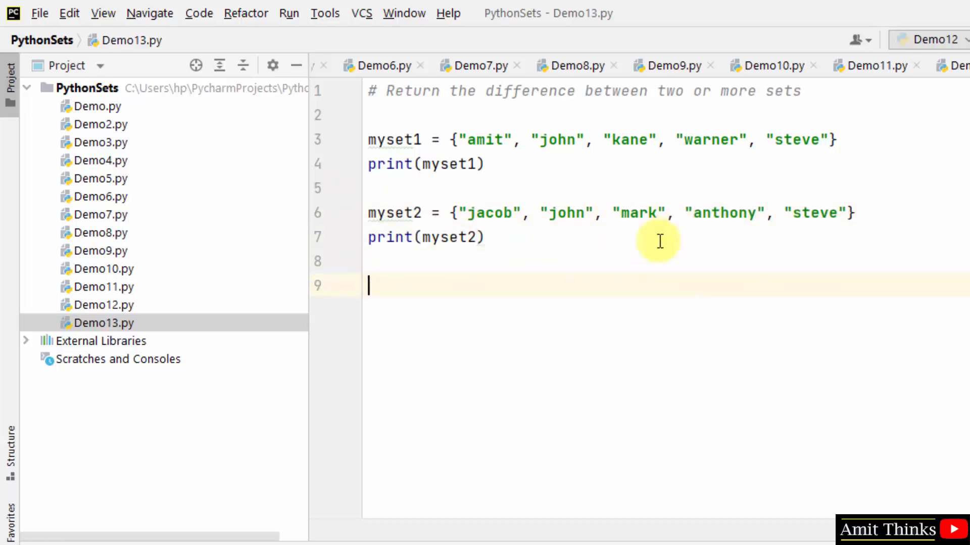
Add res = myset1.difference(myset2) and print(res) below the two sets.
type("res =")
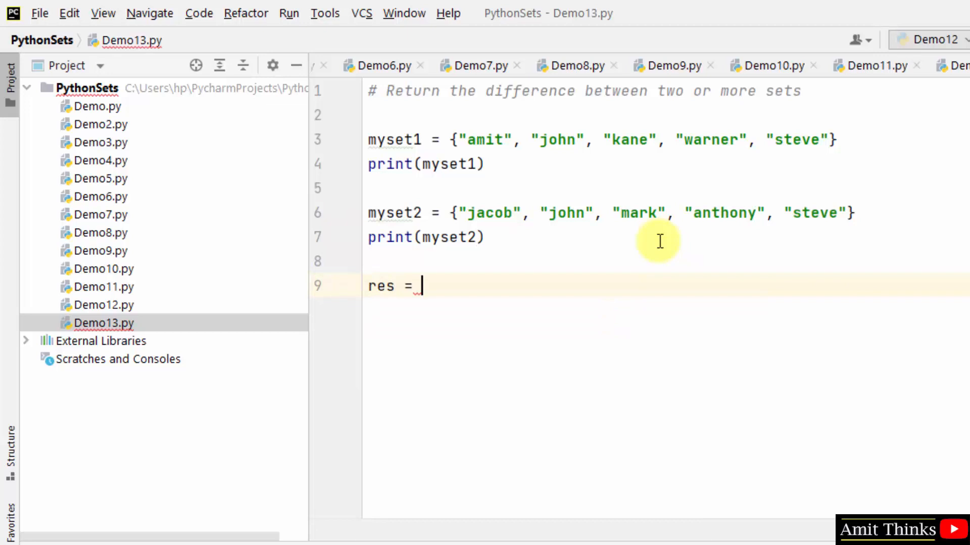
type("myset1.difference(")
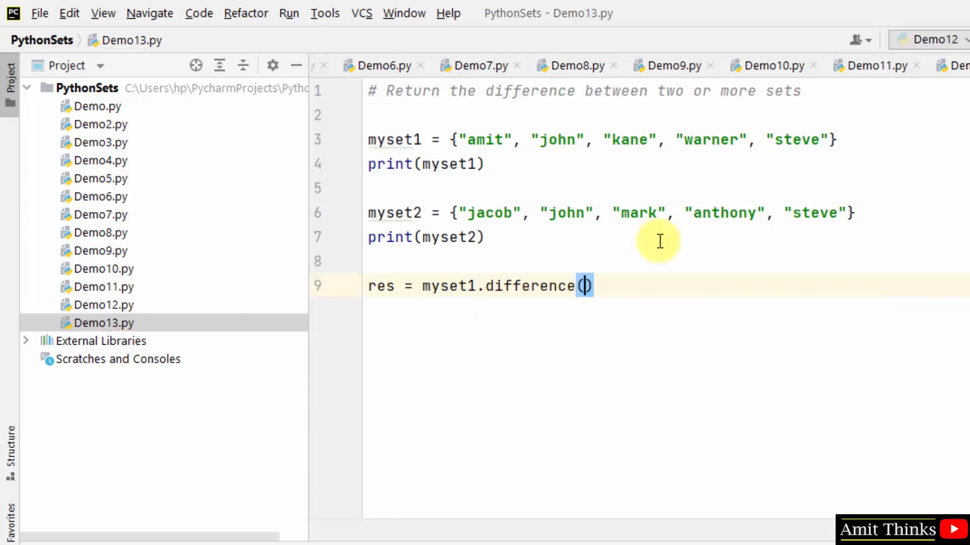
type("myset2")
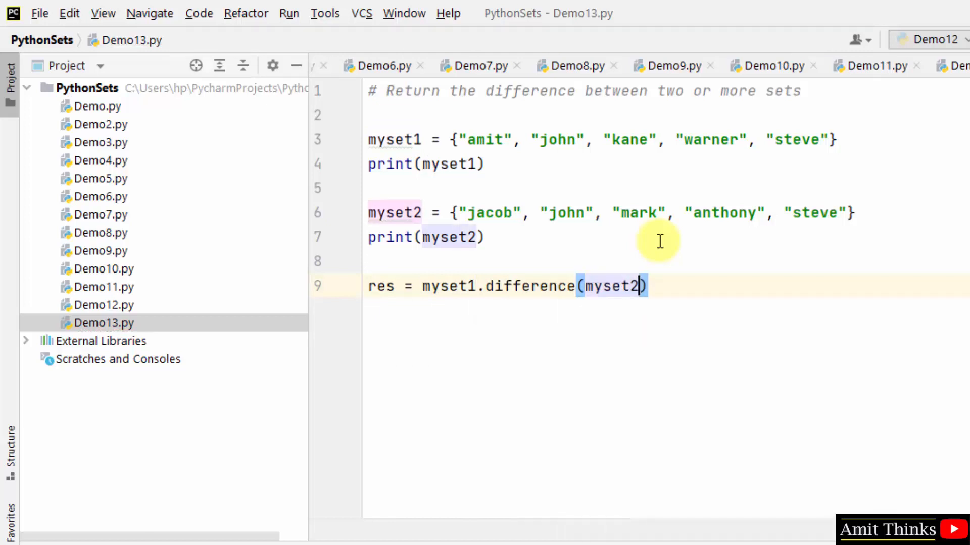
type("print(res")
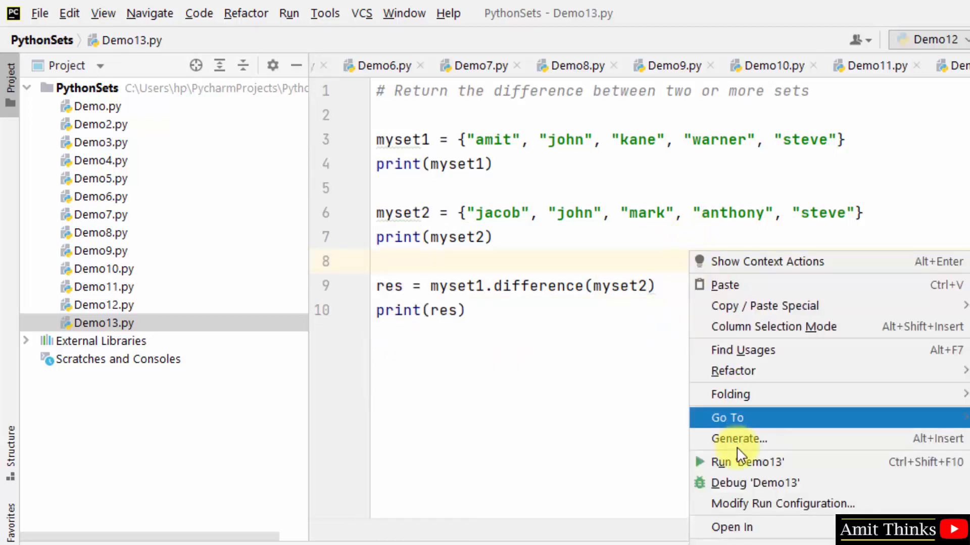
Run Demo13 so the Run panel shows both sets and the difference {'amit', 'kane', 'warner'}.
left_click(748, 462)
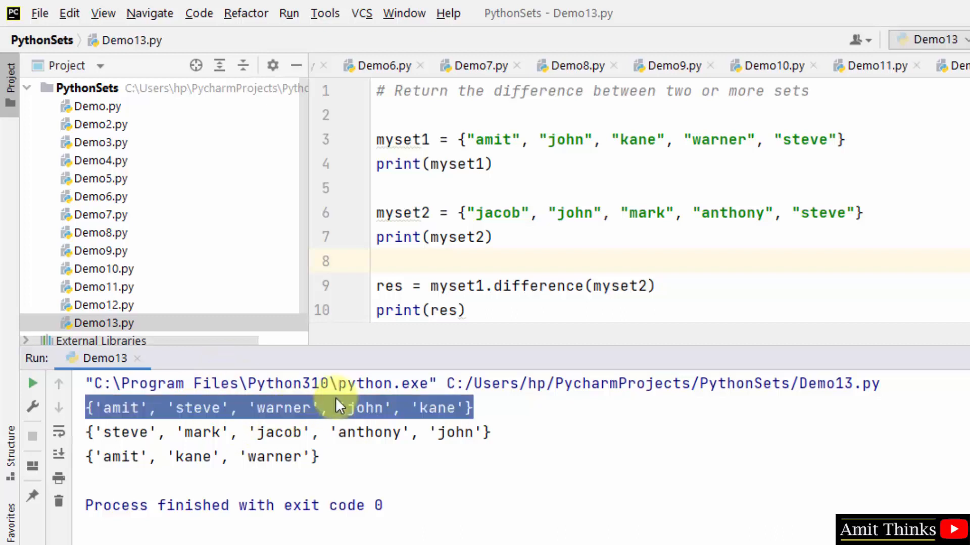
double_click(279, 432)
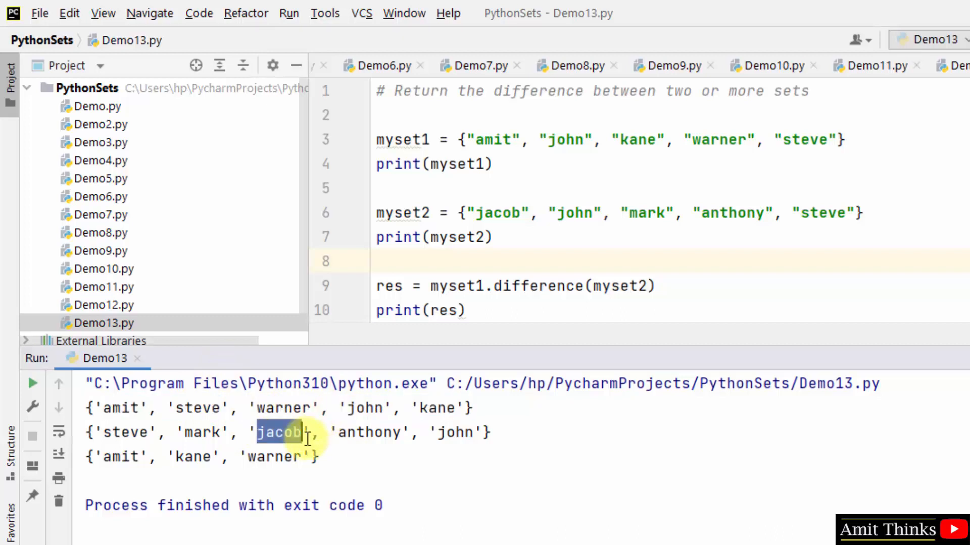